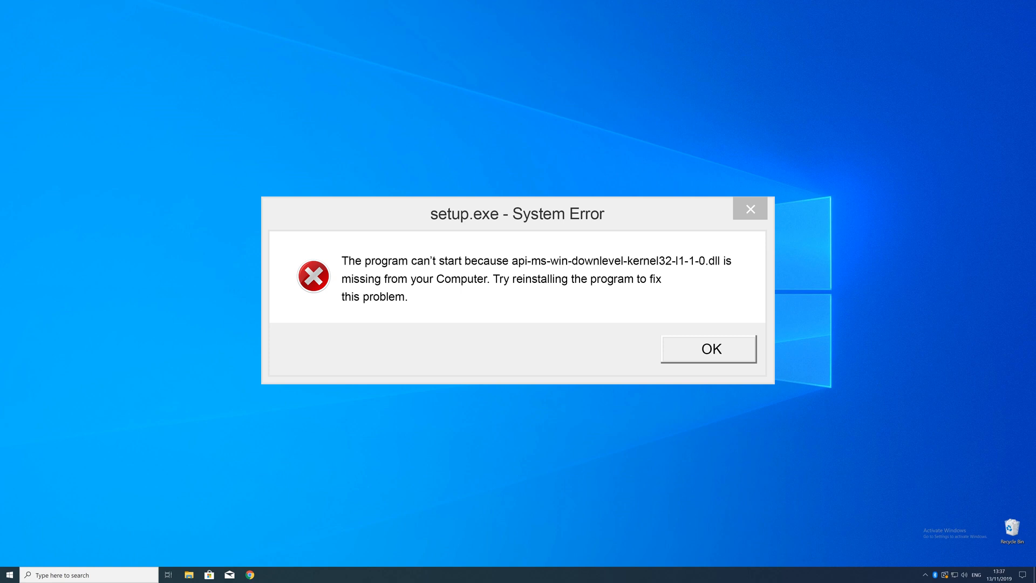
Step: Acknowledge the setup.exe missing-DLL error with OK, leaving a clear desktop
click(708, 349)
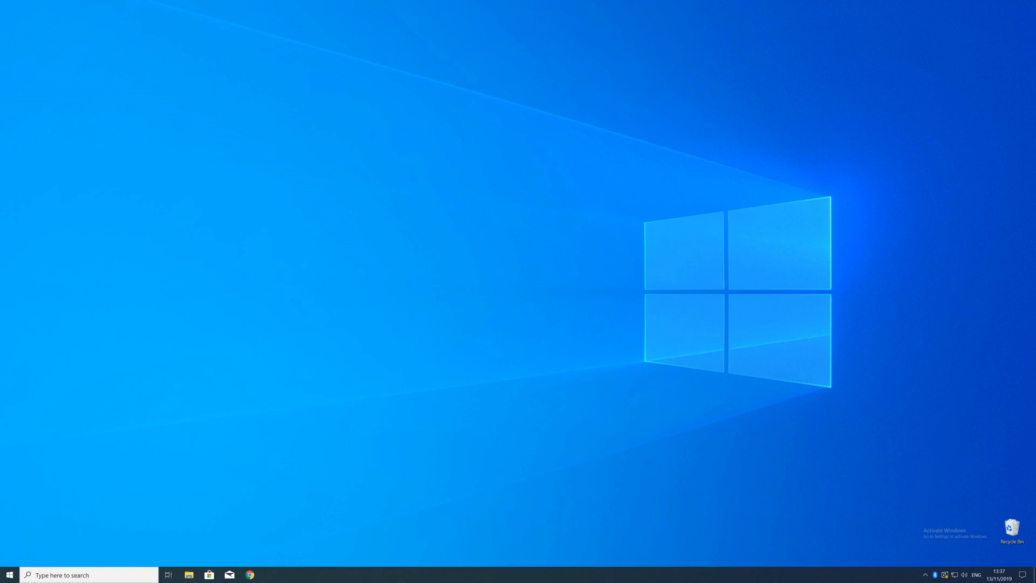
mouse_move(653, 362)
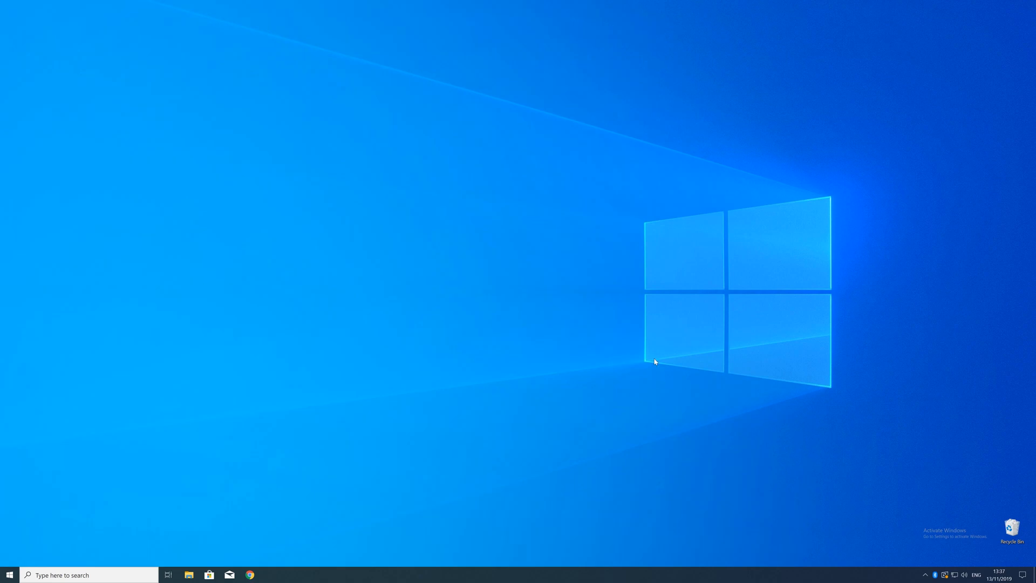
right_click(9, 574)
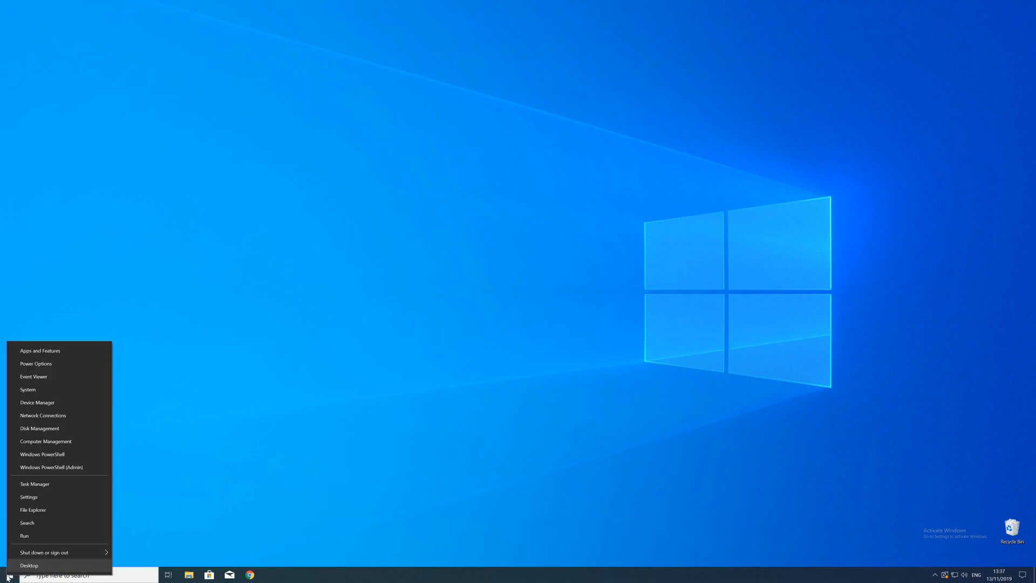
mouse_move(28, 477)
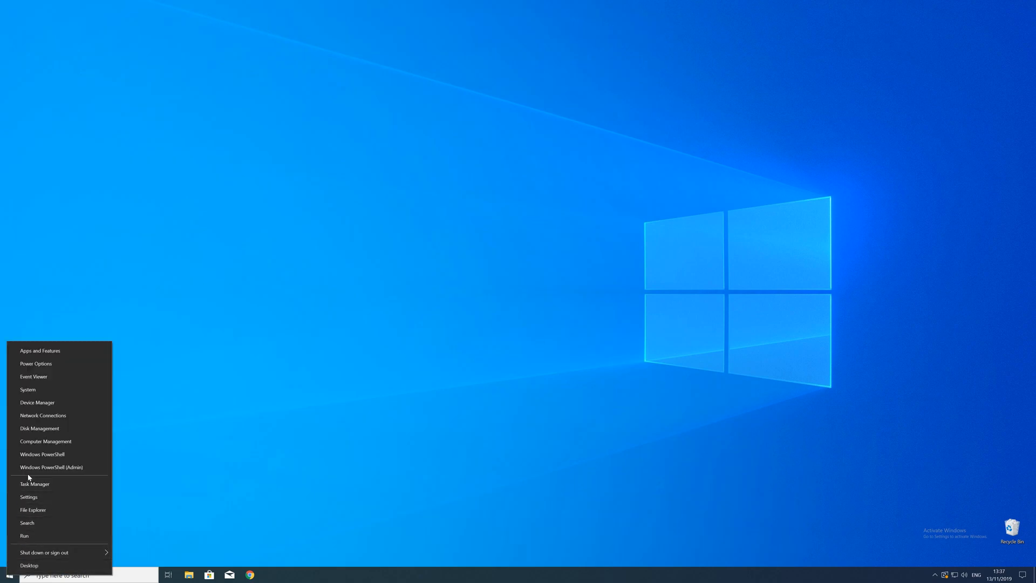
click(28, 497)
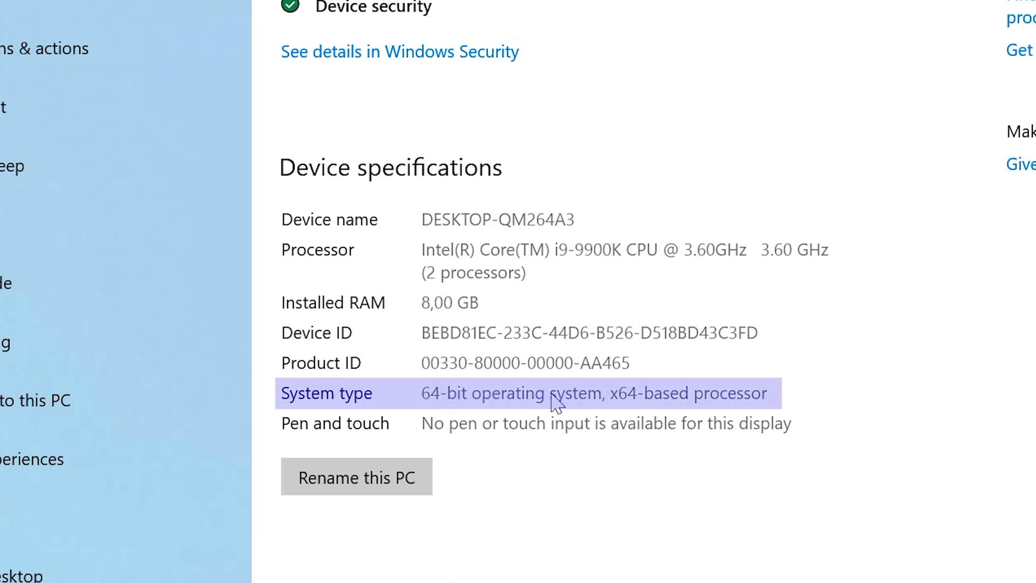
mouse_move(282, 399)
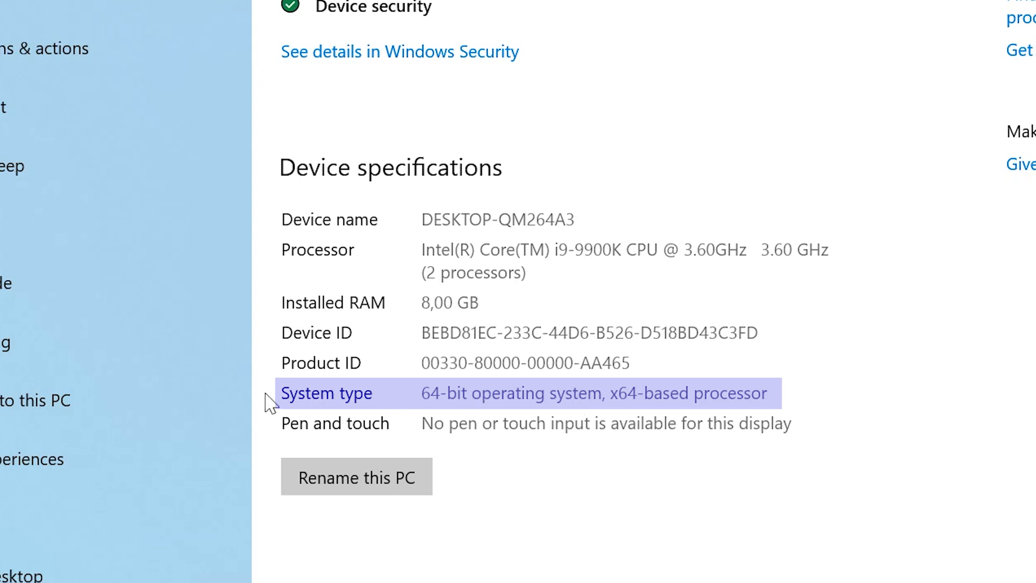
mouse_move(270, 402)
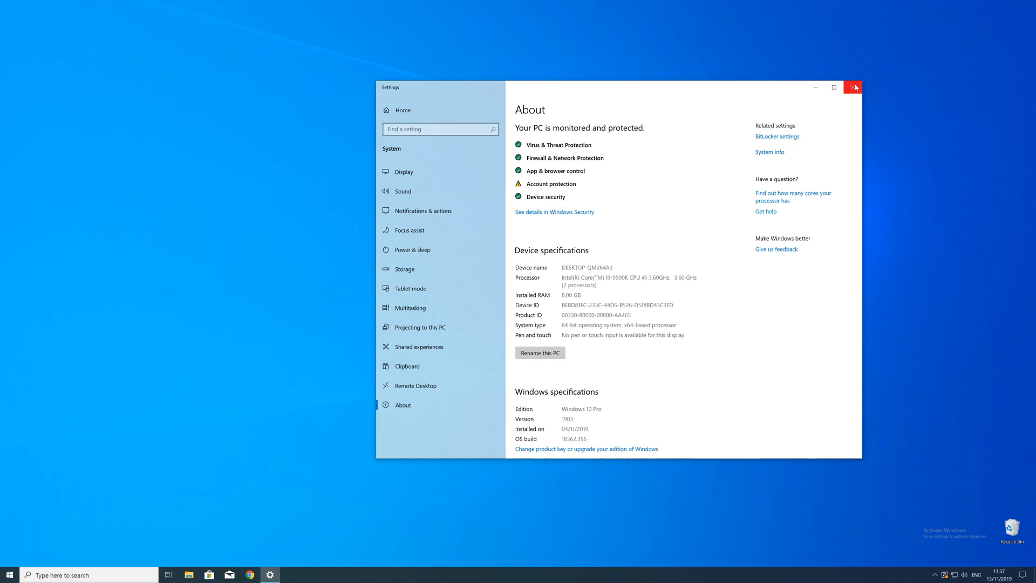
click(852, 86)
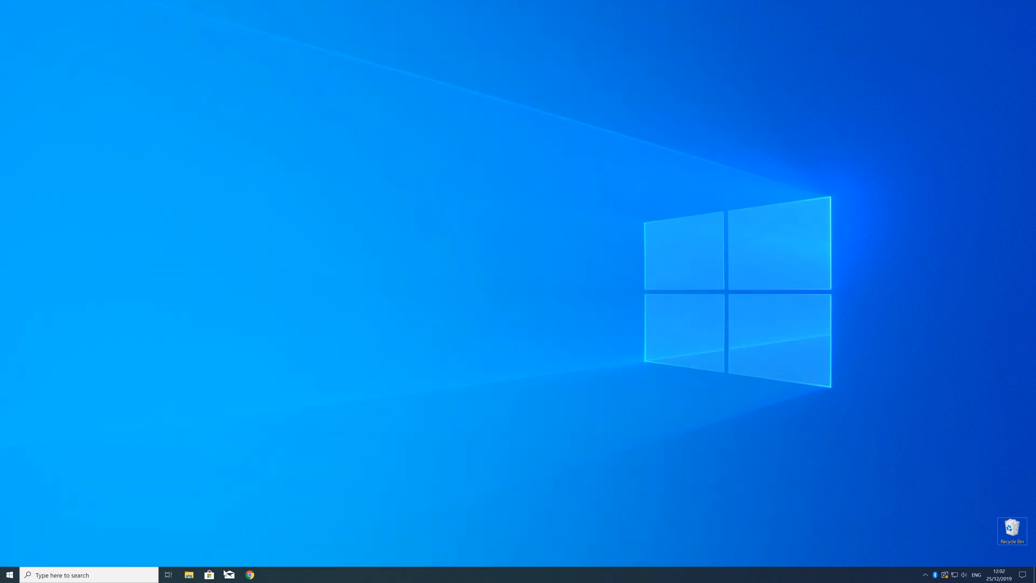
Step: Download vc_redist.x64.exe (64-Bit) from the sts-tutorial.com page and launch the installer
click(249, 574)
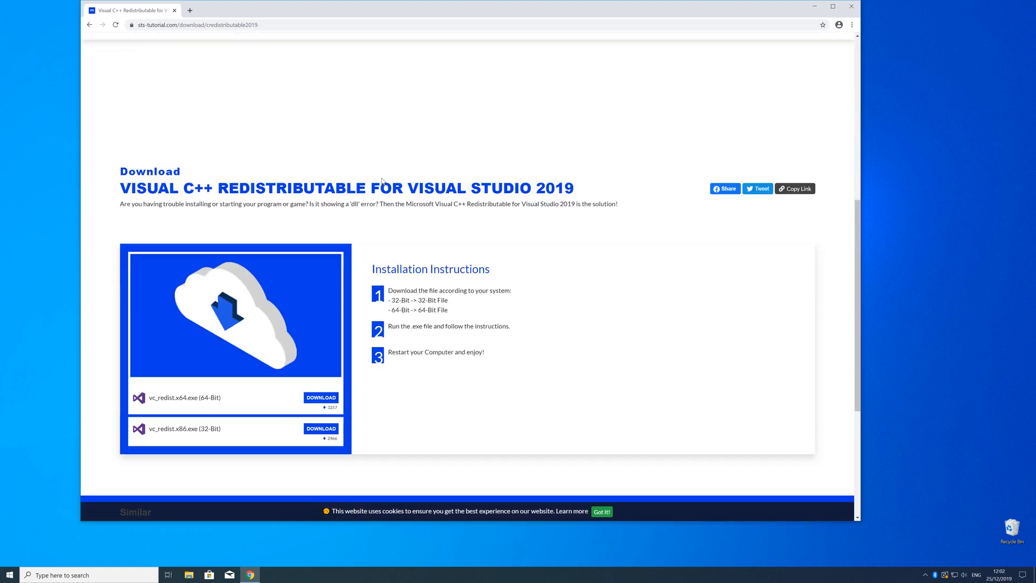
scroll(down, 3)
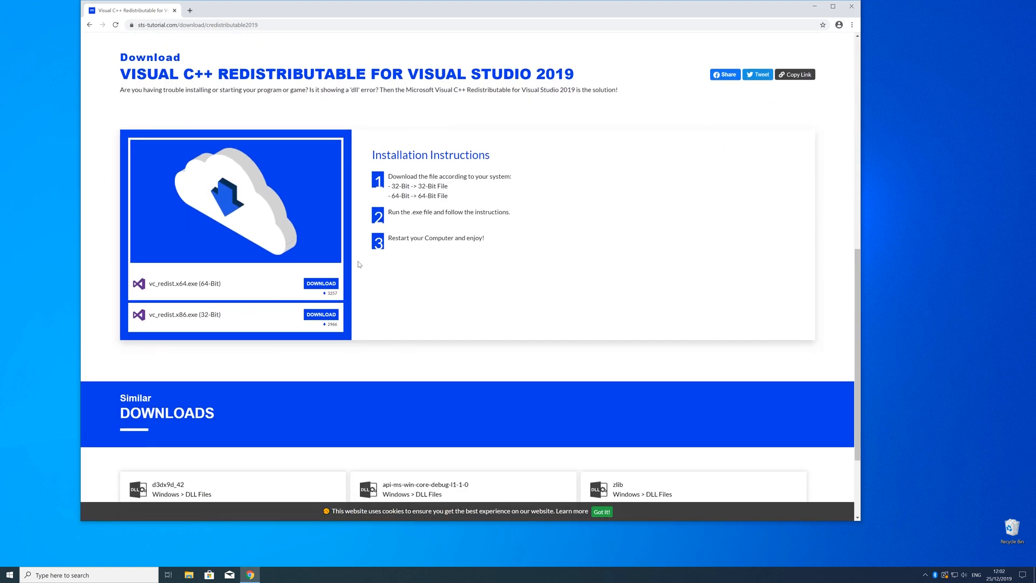
click(320, 284)
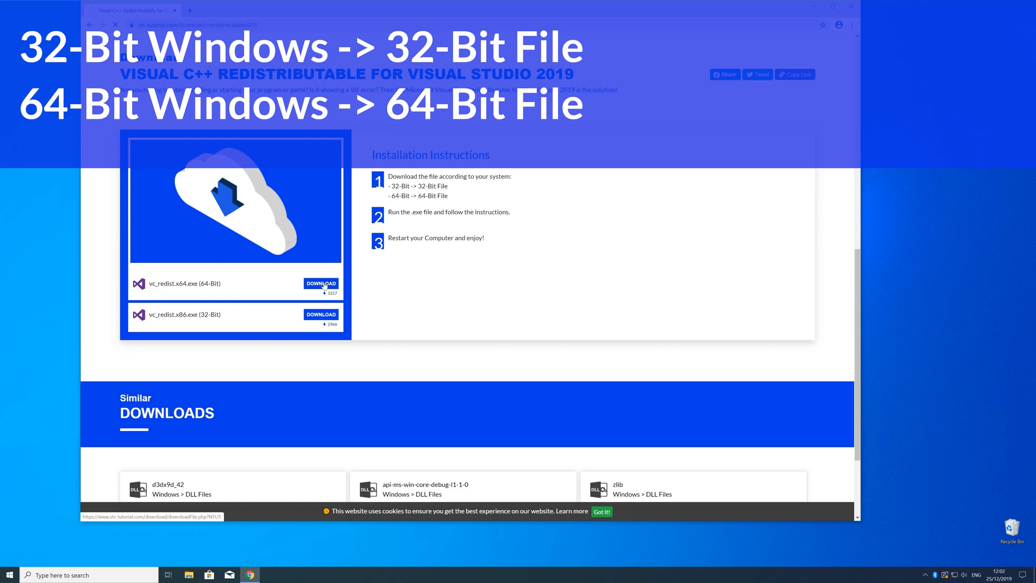
click(320, 284)
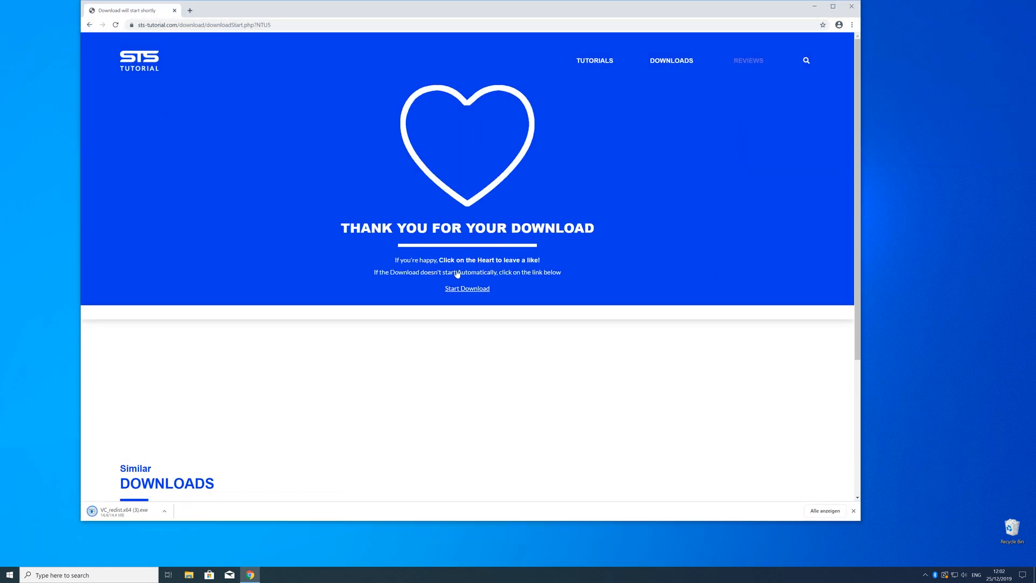
click(124, 511)
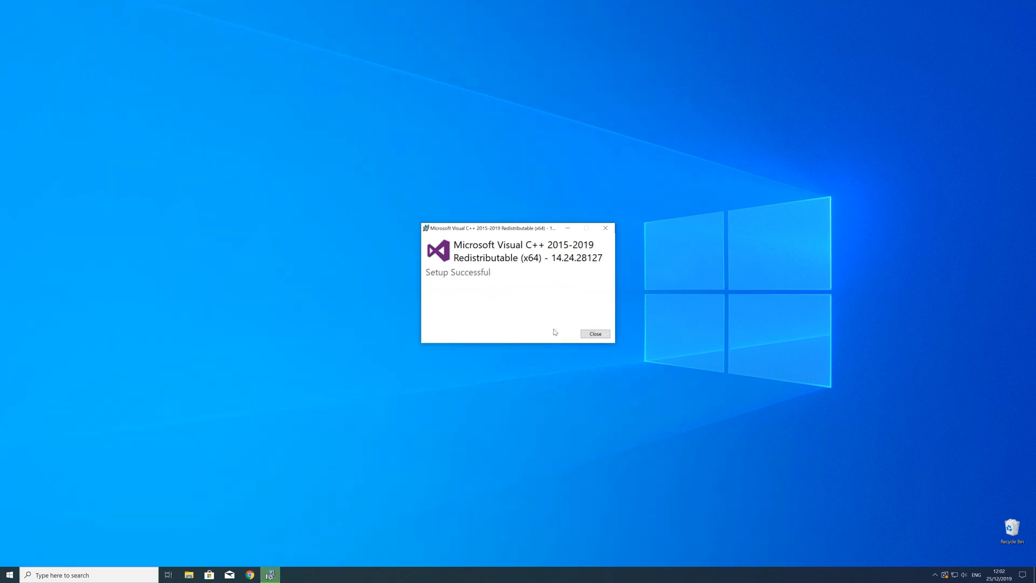
mouse_move(594, 333)
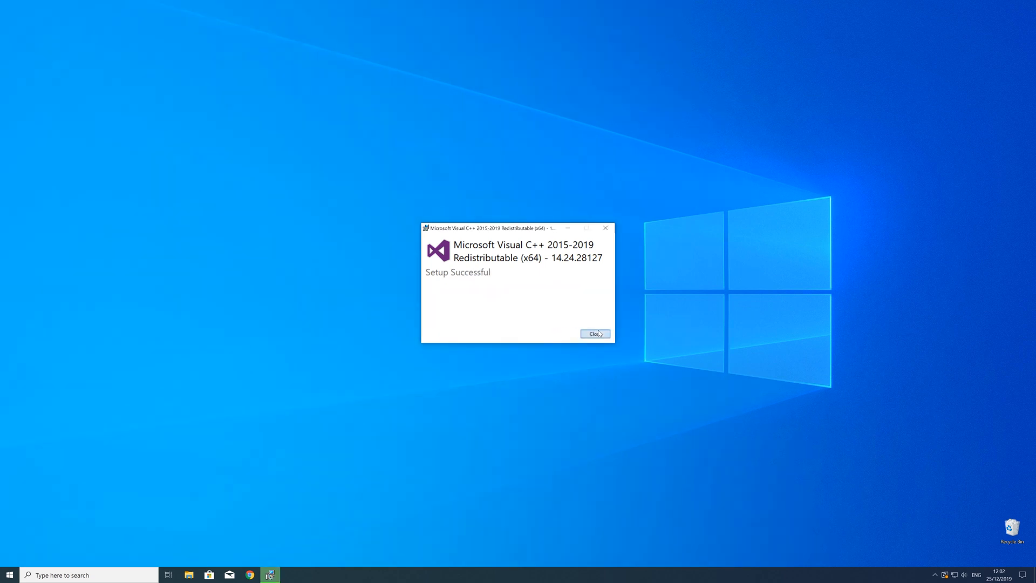
Step: Close the Visual C++ 2015-2019 Redistributable 'Setup Successful' window
click(593, 334)
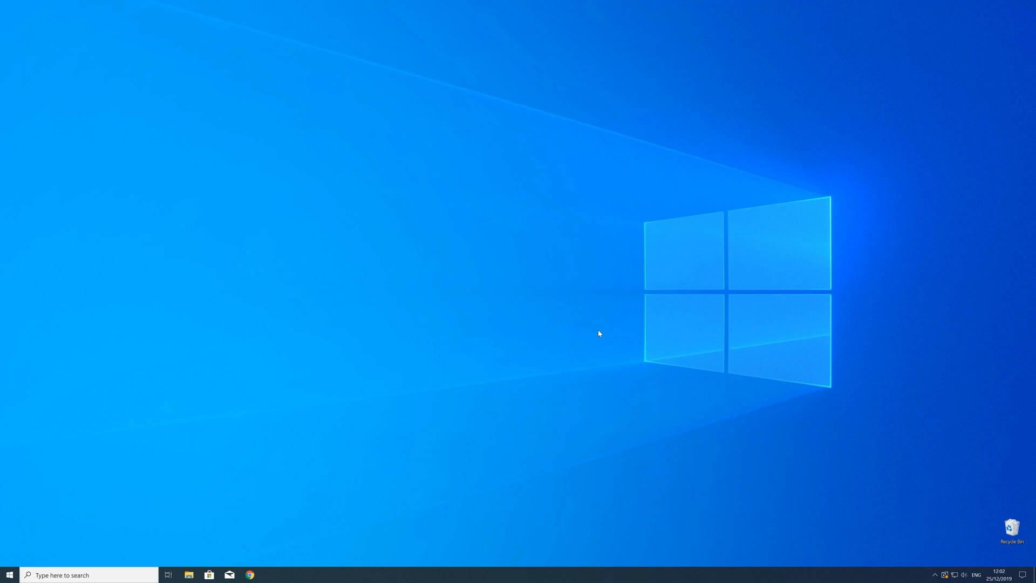